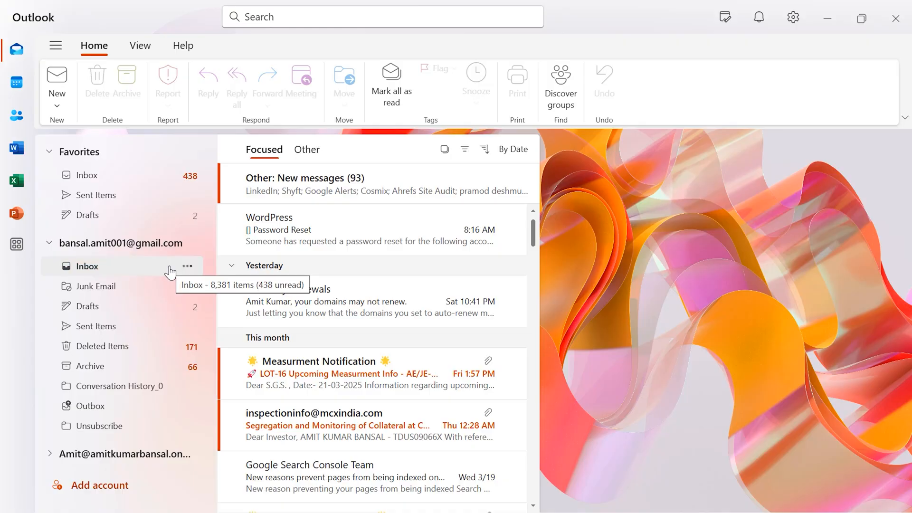
- Open the Gmail account's Inbox, then collapse that account's folder list
{"action": "left_click", "coordinate": [88, 266]}
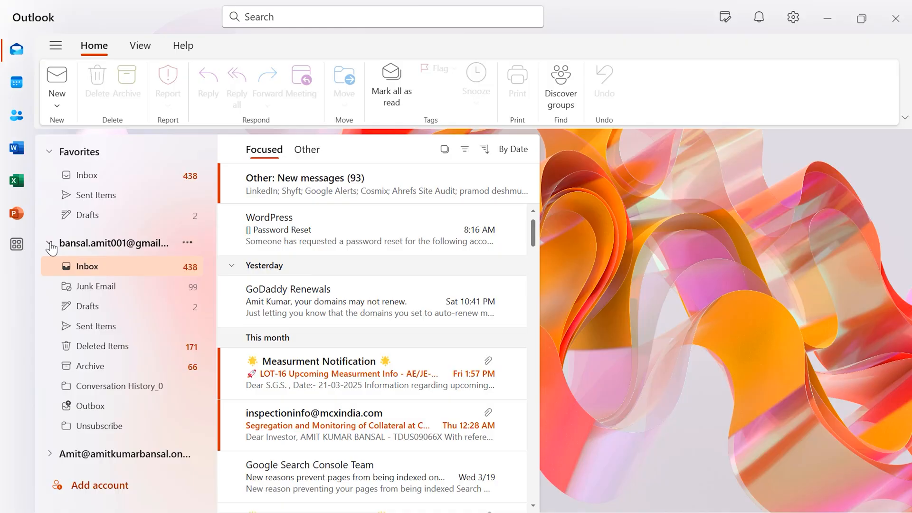
{"action": "left_click", "coordinate": [51, 244]}
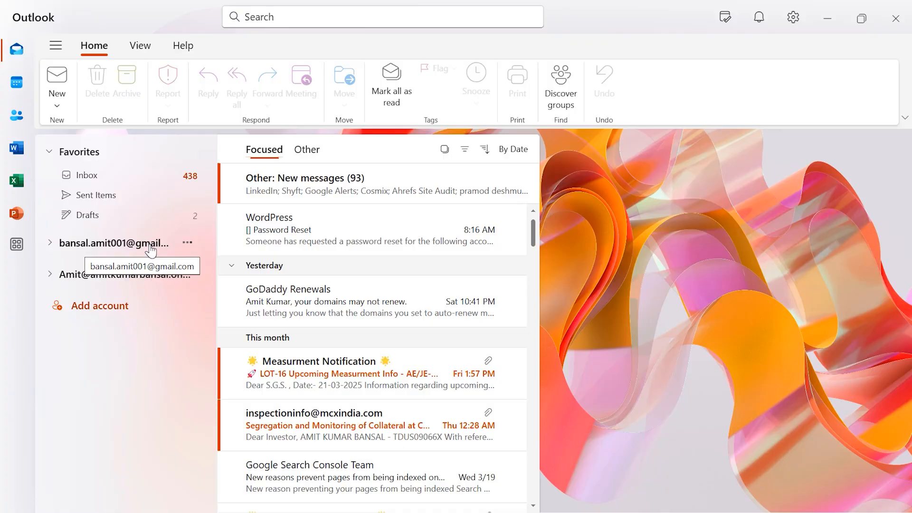
{"action": "mouse_move", "coordinate": [187, 243]}
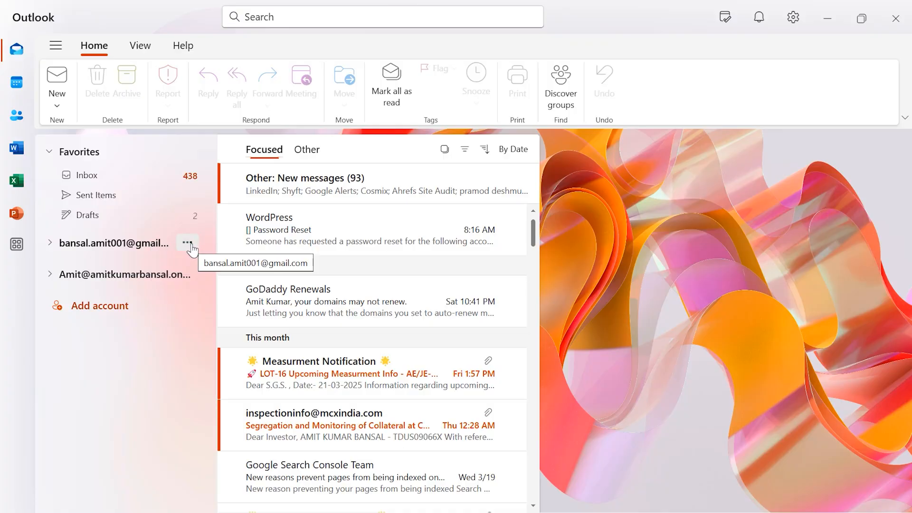
- Choose Manage account from the Gmail account's options menu
{"action": "left_click", "coordinate": [187, 243]}
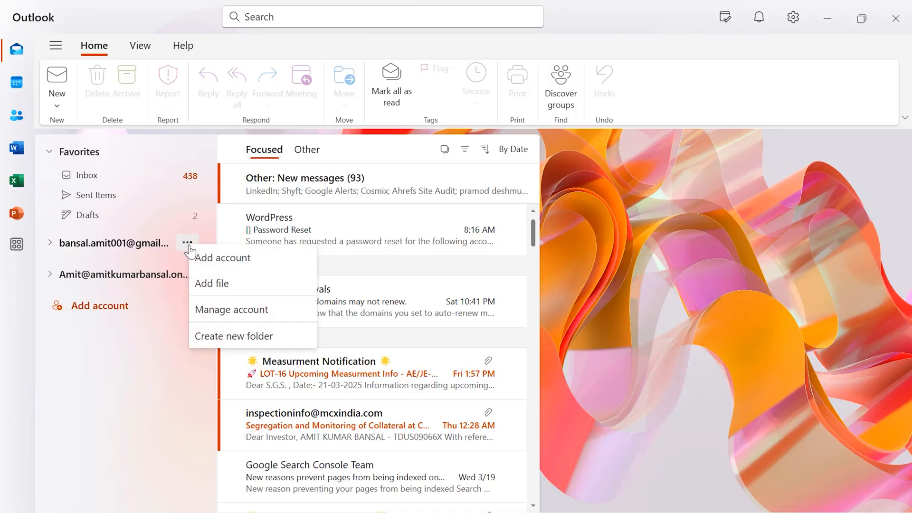
{"action": "left_click", "coordinate": [231, 308]}
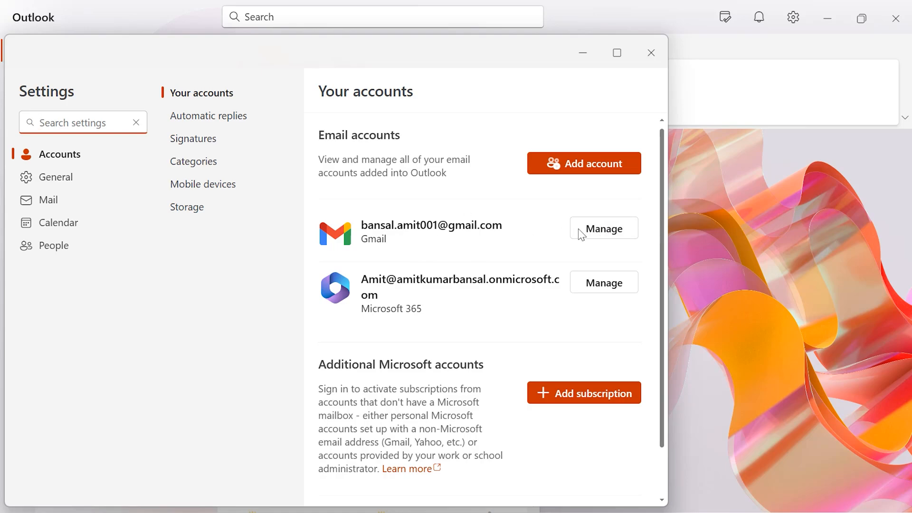
- Open the Gmail account's Manage details and choose Remove
{"action": "left_click", "coordinate": [604, 227]}
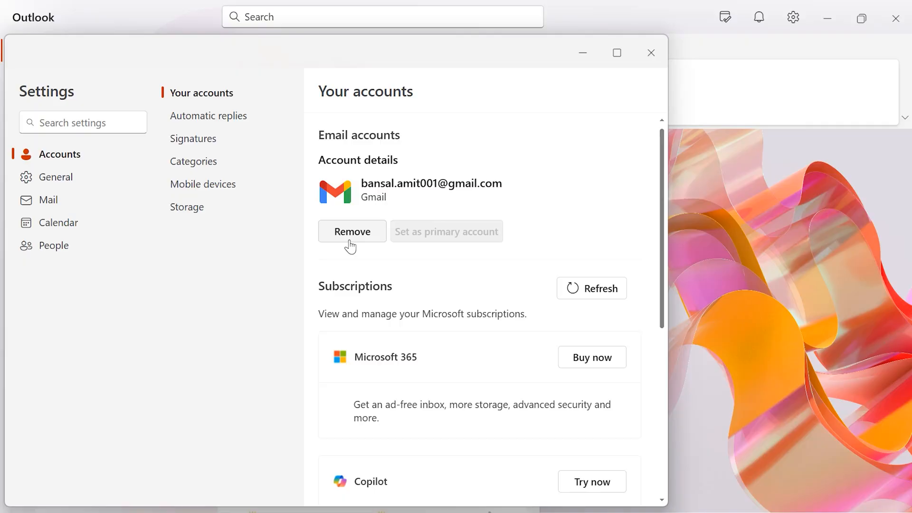
{"action": "left_click", "coordinate": [651, 53]}
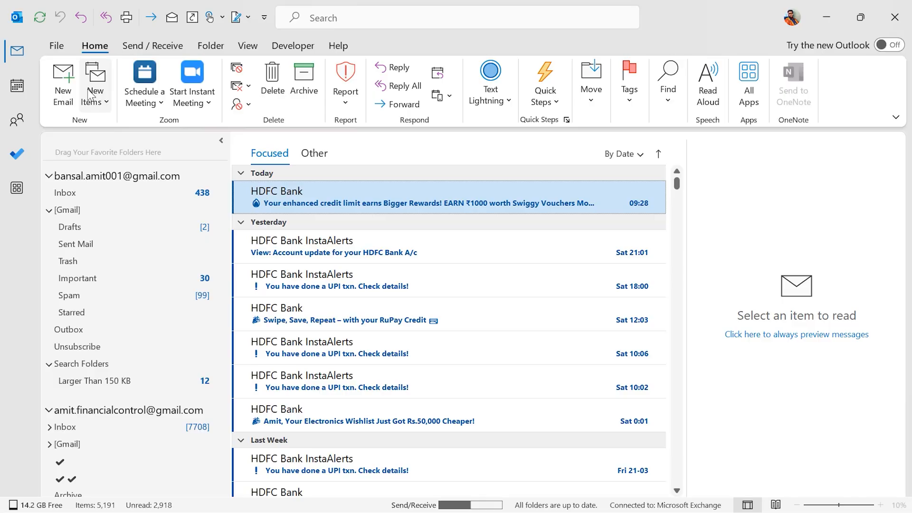
{"action": "mouse_move", "coordinate": [94, 81]}
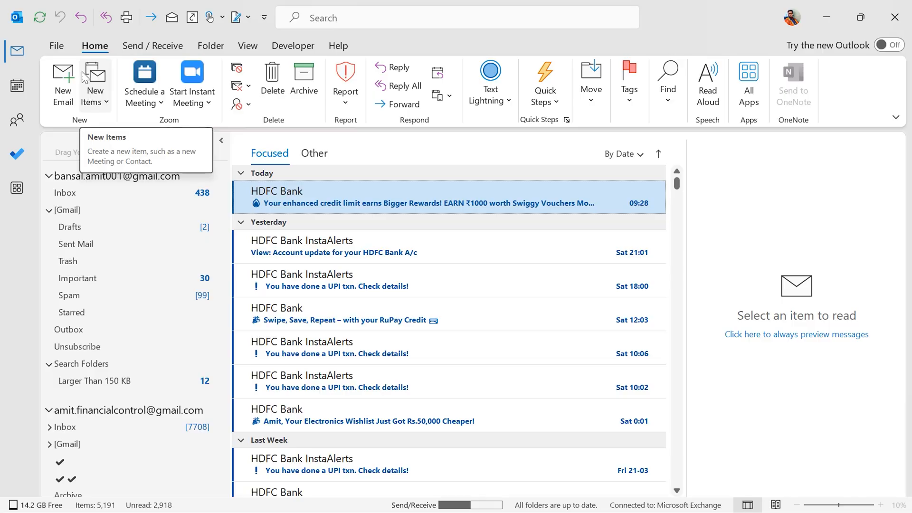
{"action": "mouse_move", "coordinate": [56, 45]}
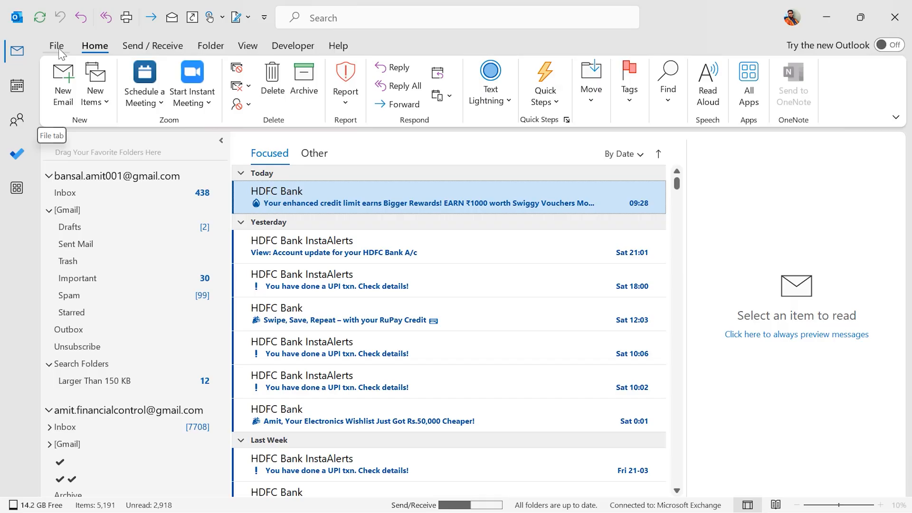
- Show the Office Account page from the File menu
{"action": "left_click", "coordinate": [56, 45]}
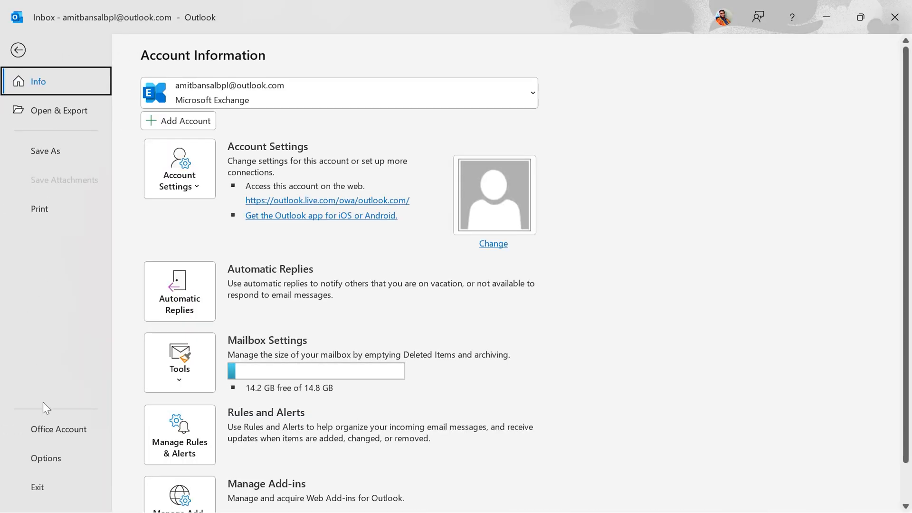
{"action": "left_click", "coordinate": [58, 428]}
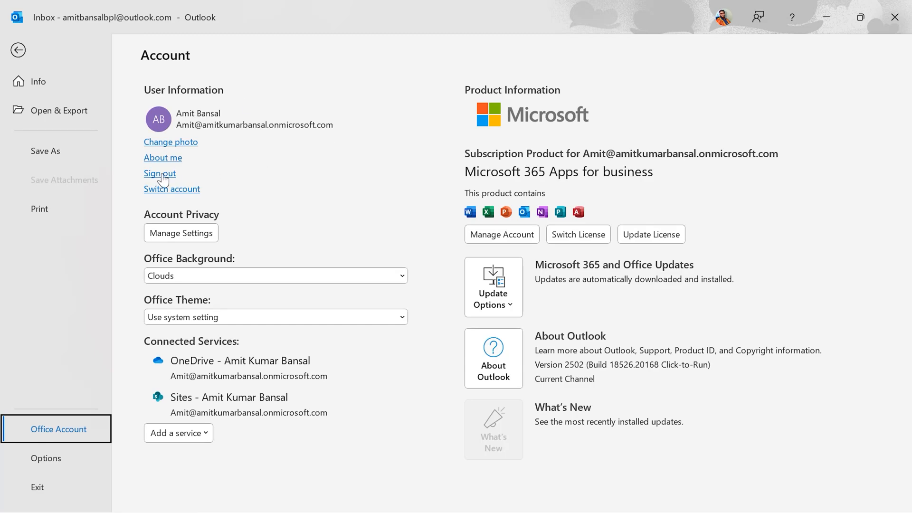
{"action": "mouse_move", "coordinate": [160, 173]}
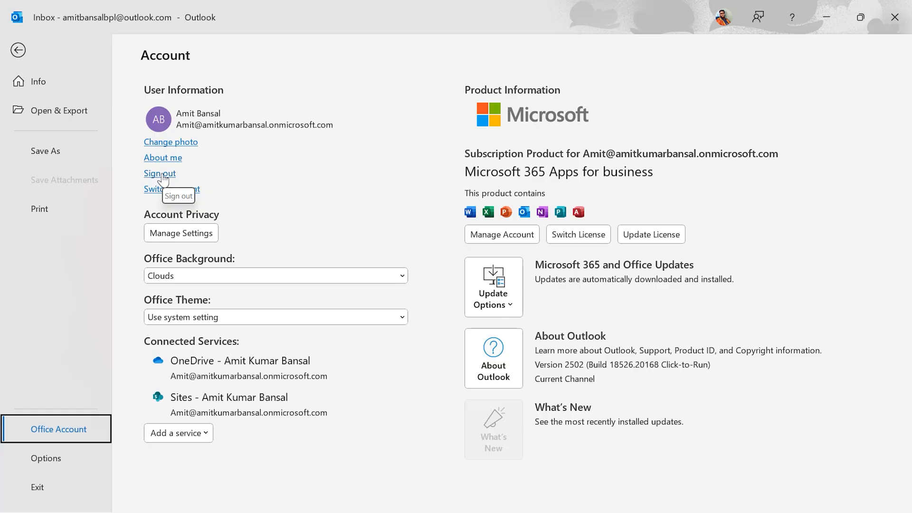
{"action": "mouse_move", "coordinate": [327, 168]}
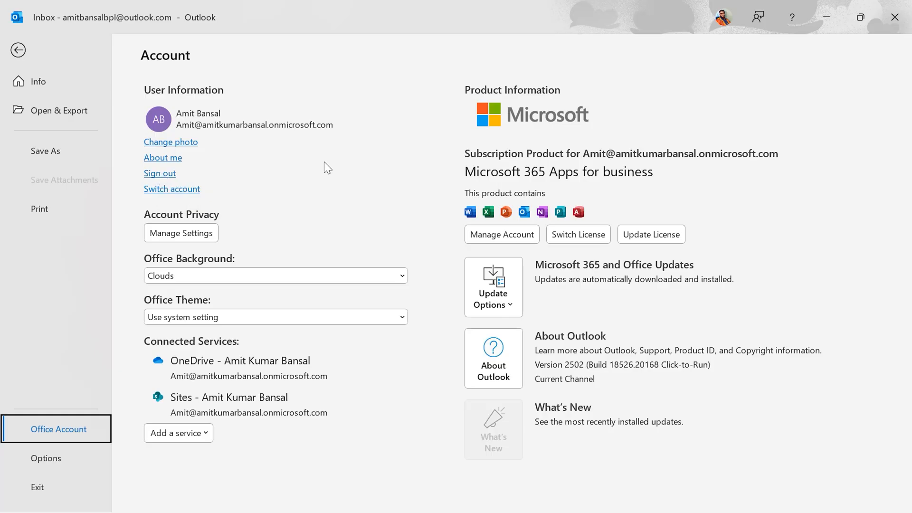